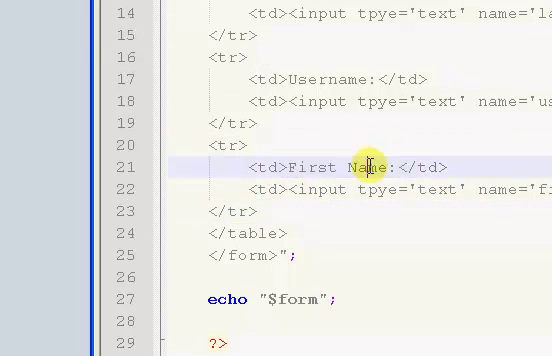
# Relabel the copied rows as Email:, Password: and Confirm Password: in place of First Name
pyautogui.press('Backspace')
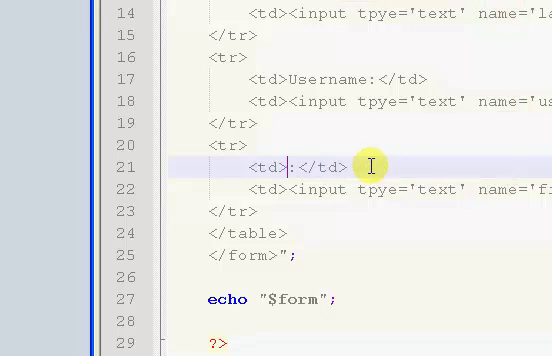
pyautogui.write('Email')
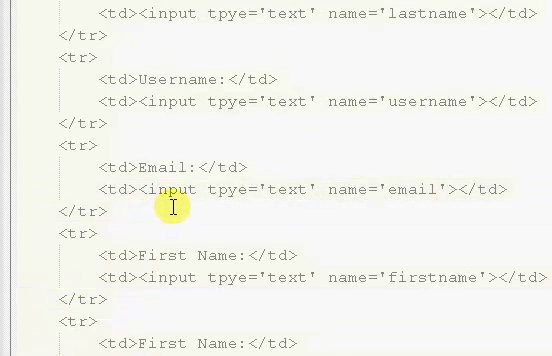
pyautogui.scroll(-3)
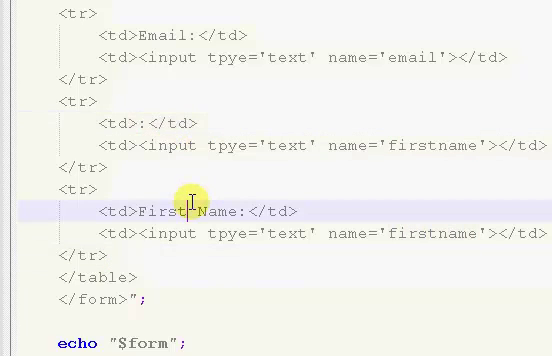
pyautogui.write(':')
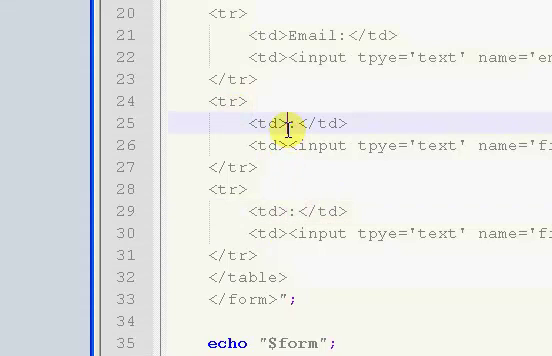
pyautogui.write('Password:')
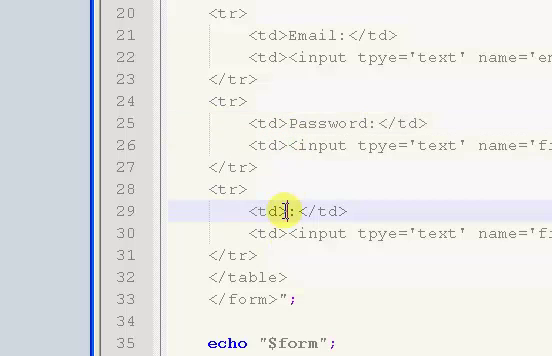
pyautogui.write('Con')
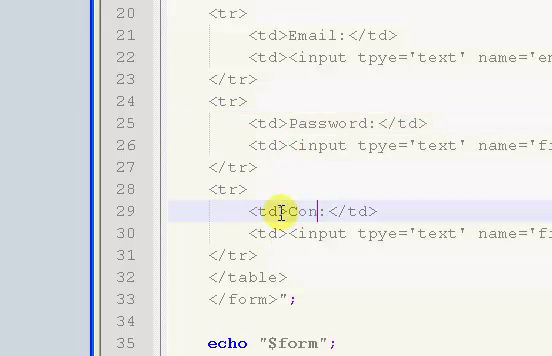
pyautogui.write('onfirm Password')
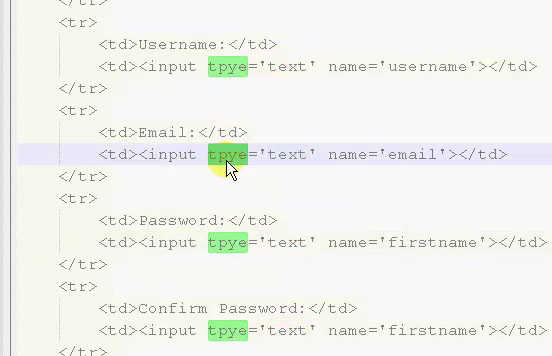
# Correct 'tpye' to 'type' and make the password rows type='password' named password and repassword
pyautogui.write("type='text' name='firstname'></td>")
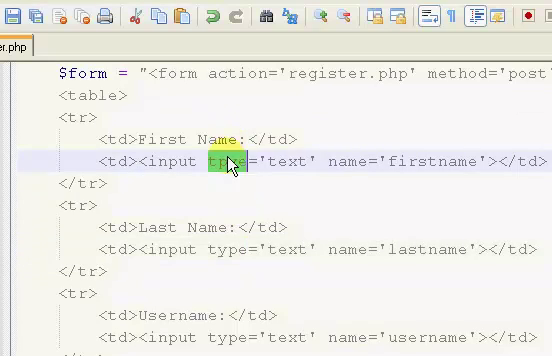
pyautogui.scroll(-3)
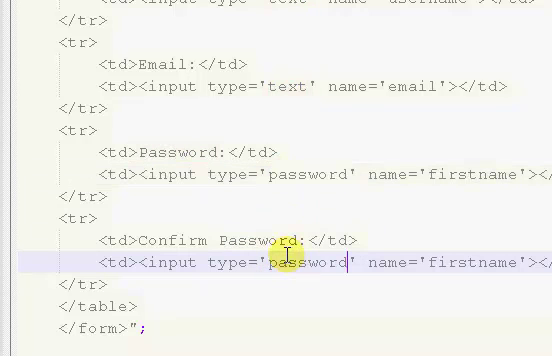
pyautogui.moveTo(300, 228)
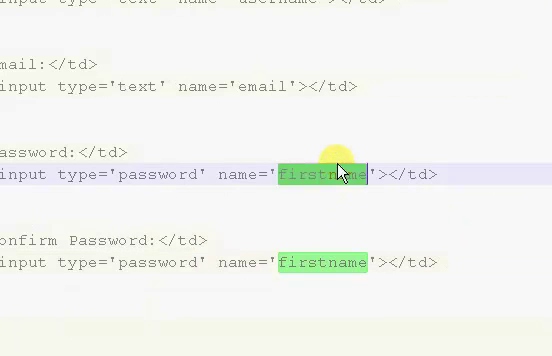
pyautogui.write('pass')
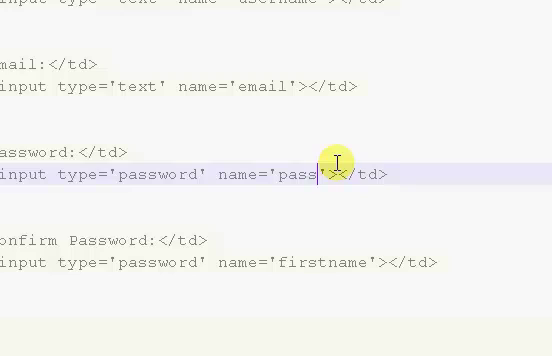
pyautogui.write('ord')
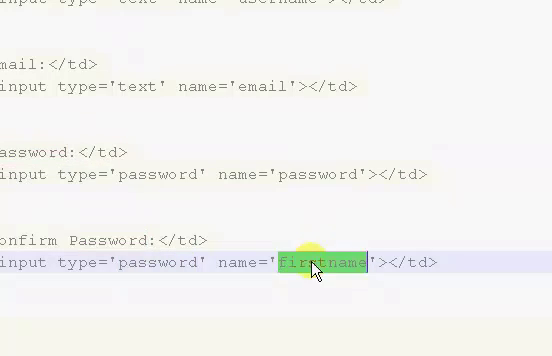
pyautogui.write('repassword')
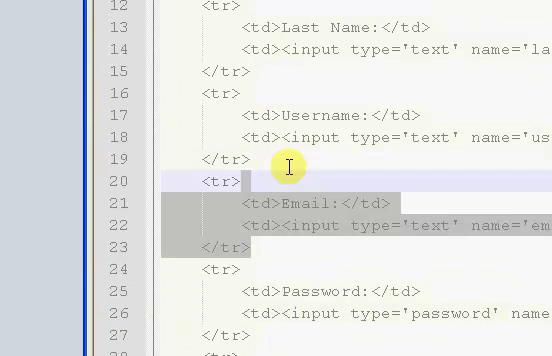
# Relabel pasted rows Avatar, Website Address and Youtube Username with names website and youtube
pyautogui.scroll(-3)
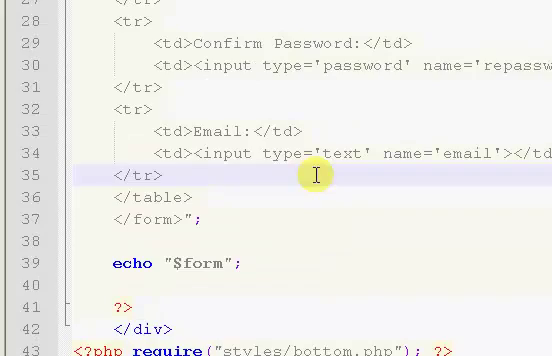
pyautogui.write('Avatar:</td>')
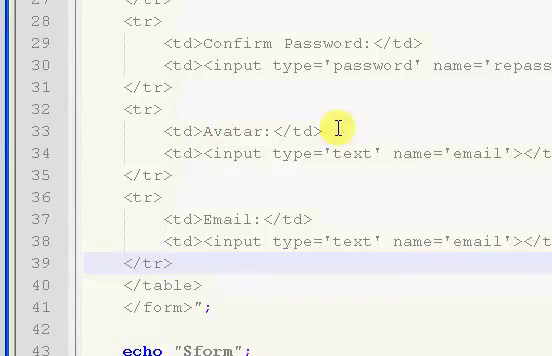
pyautogui.doubleClick(222, 220)
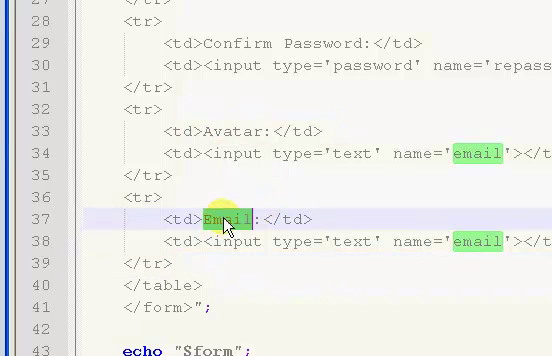
pyautogui.write('Website Addre')
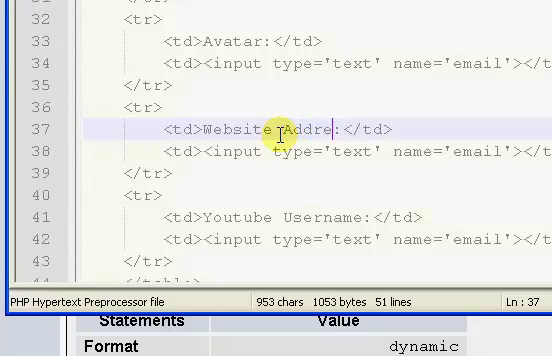
pyautogui.write('ss')
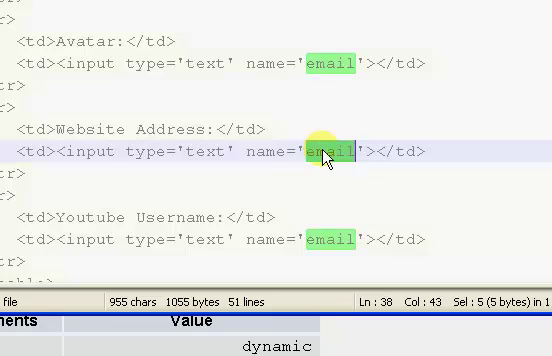
pyautogui.write('webs')
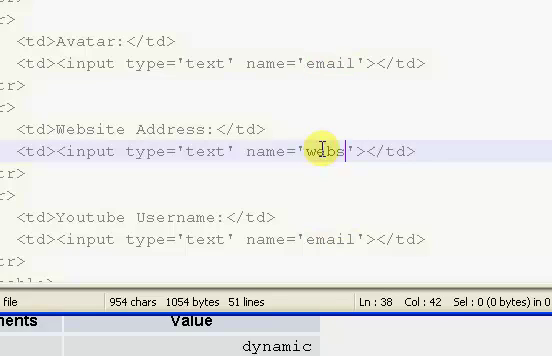
pyautogui.write('ite')
pyautogui.click(284, 238)
pyautogui.write('y')
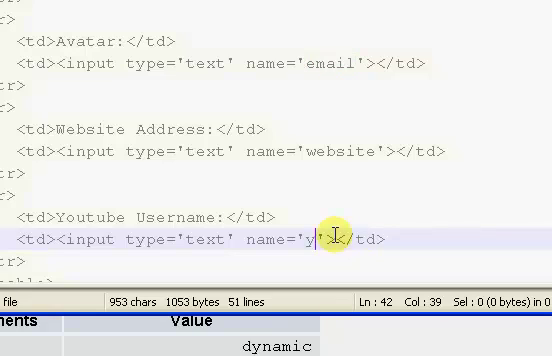
pyautogui.write('outu')
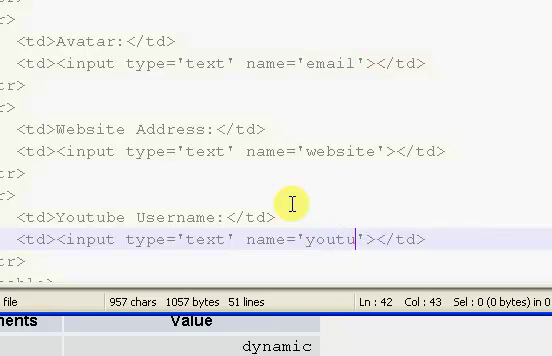
pyautogui.write('be')
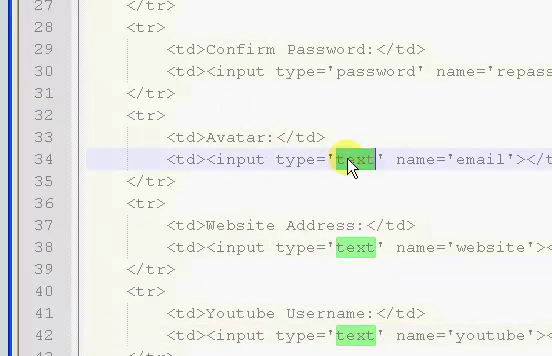
# Make the Avatar input type='file' and rename it from email to avatar
pyautogui.write('file')
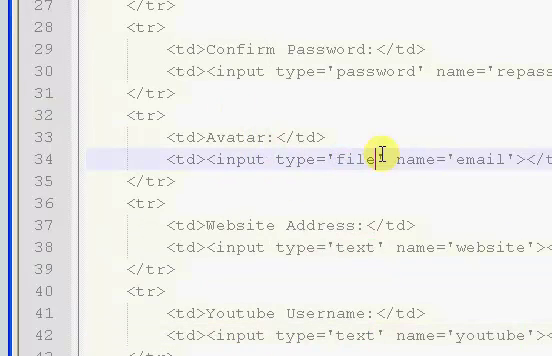
pyautogui.doubleClick(330, 158)
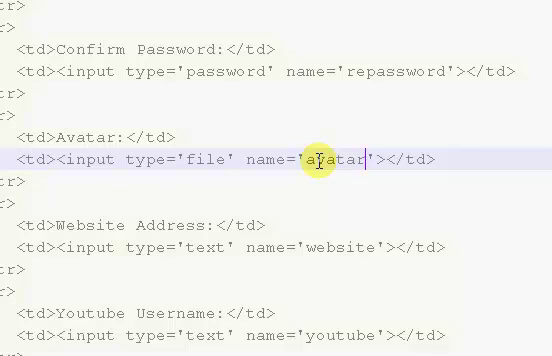
# Add a Bio/About row containing a textarea tag
pyautogui.scroll(-3)
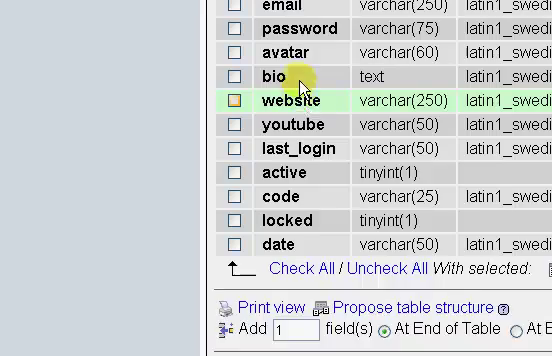
pyautogui.scroll(3)
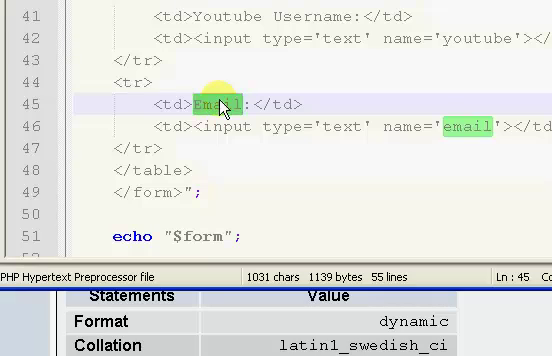
pyautogui.write('Bid/Abno')
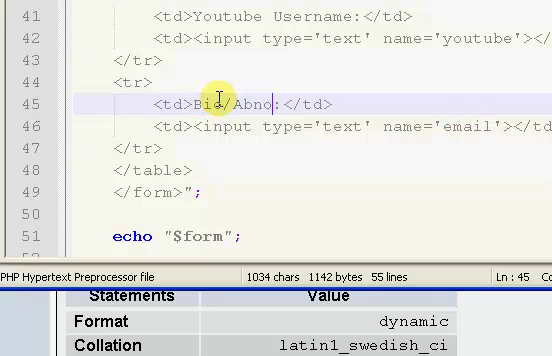
pyautogui.press('Backspace')
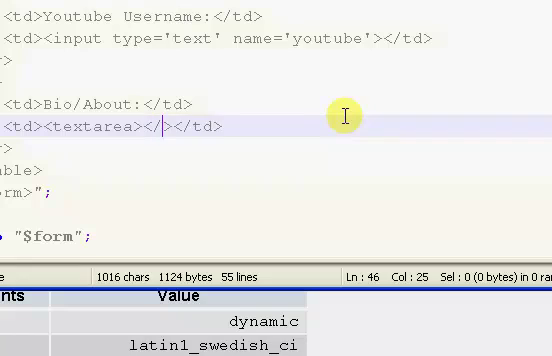
pyautogui.write('textarea')
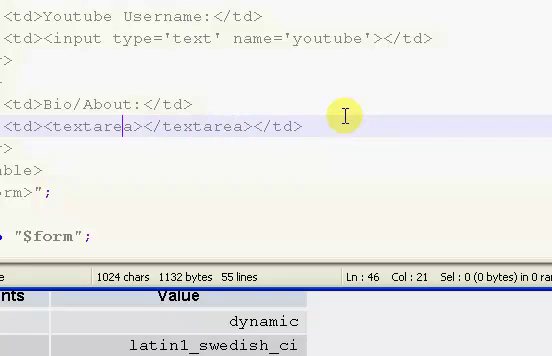
# Give the textarea name='bio', cols='35' and a row='' attribute
pyautogui.write('name=')
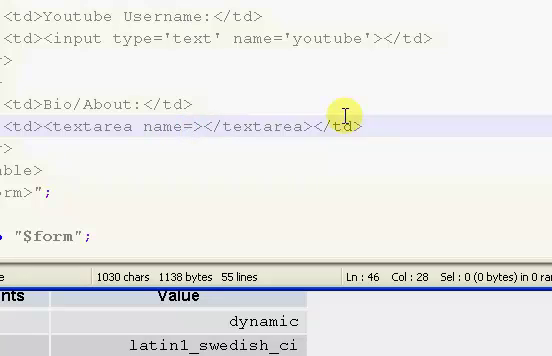
pyautogui.write("''")
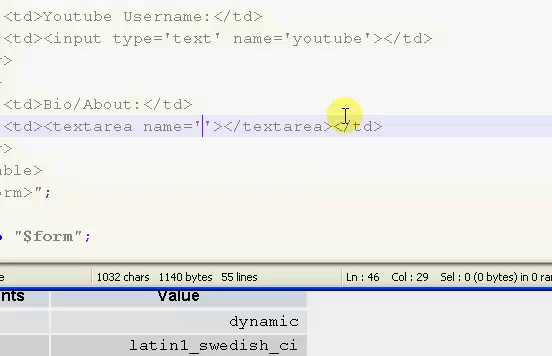
pyautogui.write('bio')
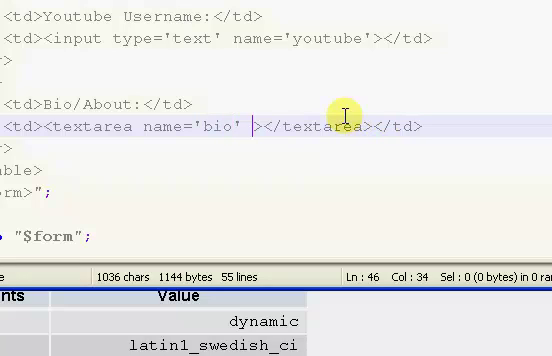
pyautogui.write('cols=')
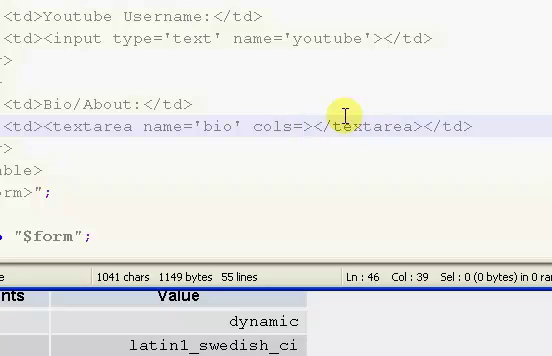
pyautogui.write("''")
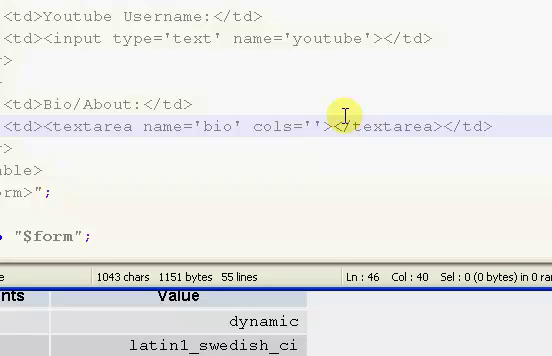
pyautogui.write('35')
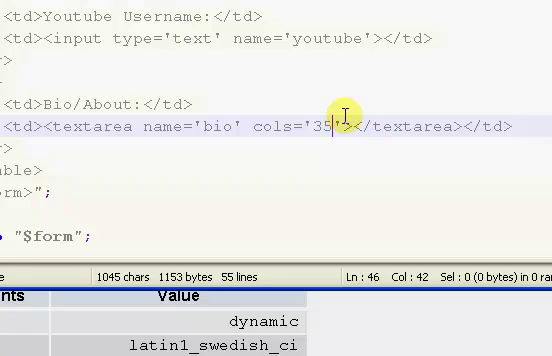
pyautogui.write("'")
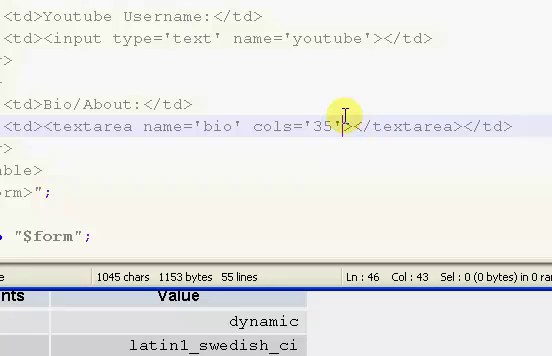
pyautogui.write("row=''")
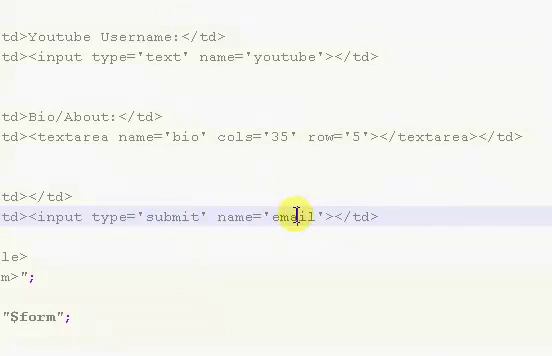
# Name the submit input submitbtn and give it value='Register'
pyautogui.write('submitbtn')
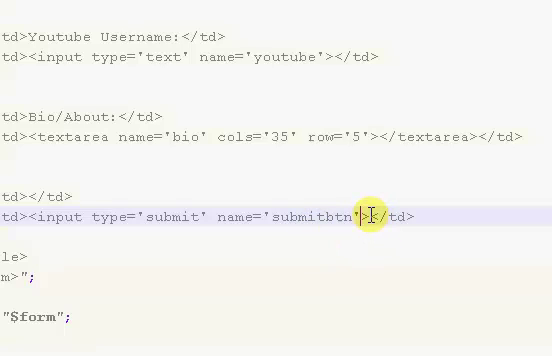
pyautogui.write('value=')
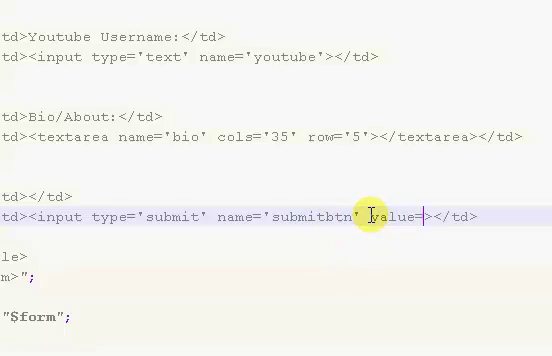
pyautogui.write("''")
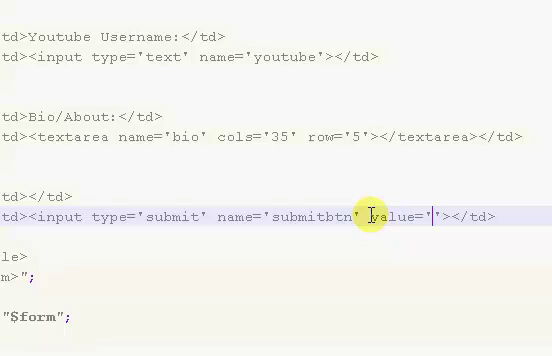
pyautogui.write('Register')
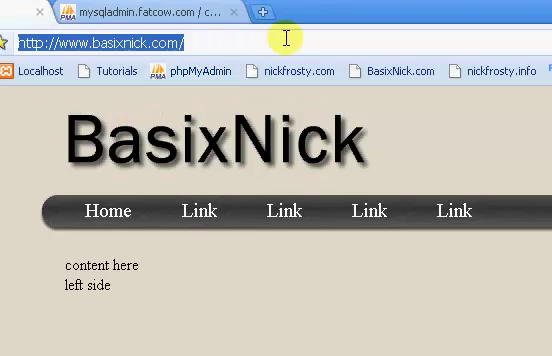
# Load register.php in Chrome and look over the rendered registration form
pyautogui.write('register.php')
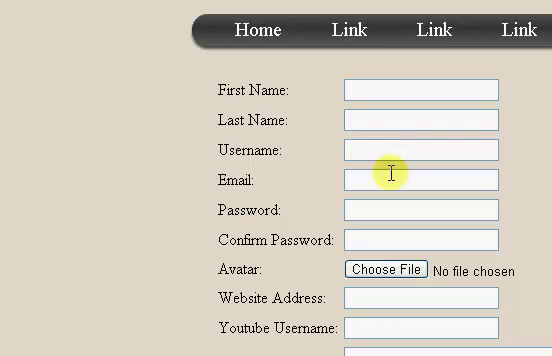
pyautogui.scroll(-3)
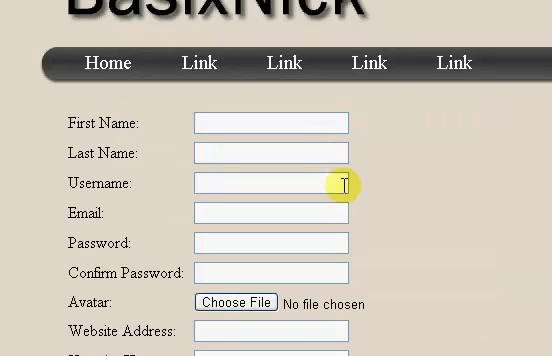
pyautogui.scroll(-3)
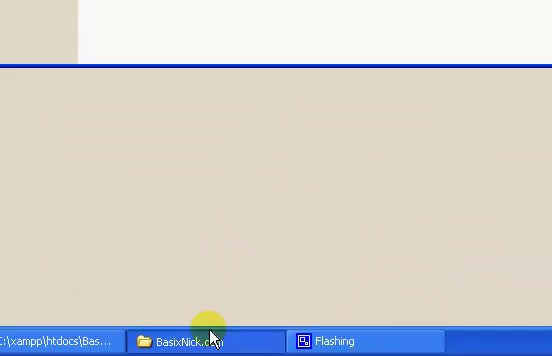
# Add a 'Required = *' row and red <font> asterisks after the First and Last Name inputs
pyautogui.click(180, 340)
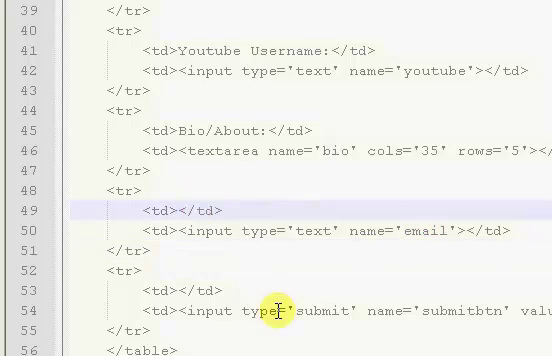
pyautogui.scroll(-3)
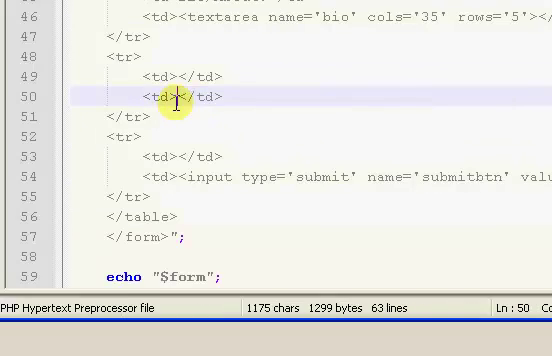
pyautogui.write('Required')
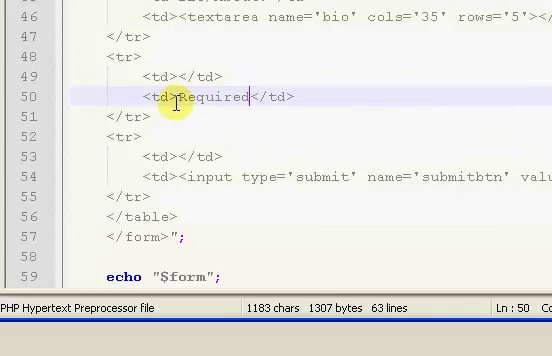
pyautogui.write('=')
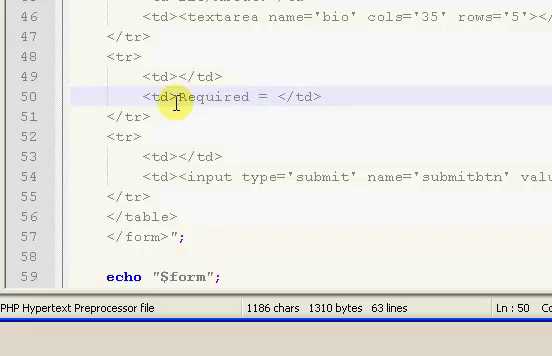
pyautogui.write('*')
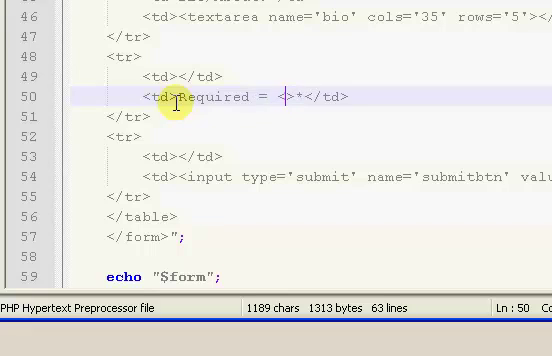
pyautogui.write('fonr')
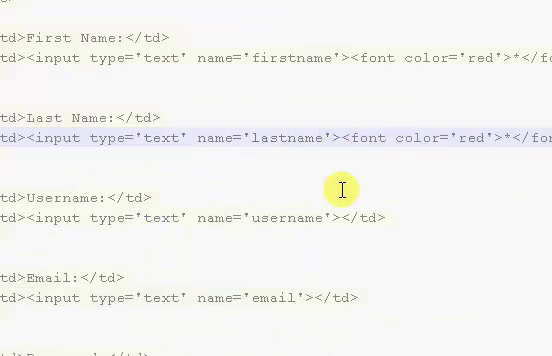
pyautogui.scroll(-3)
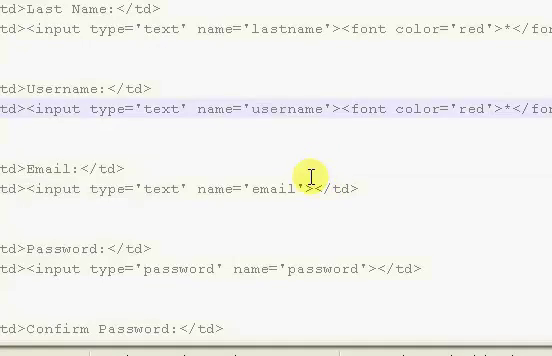
pyautogui.scroll(-3)
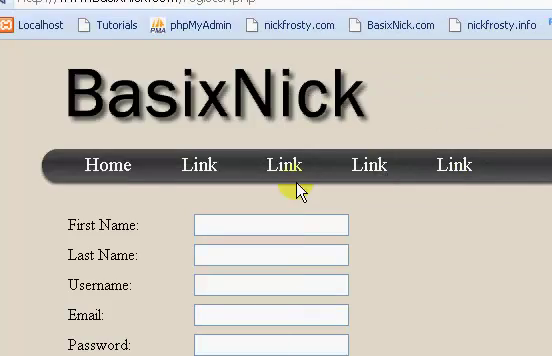
# Scroll the refreshed form in Chrome to check the red asterisks beside each field
pyautogui.scroll(-3)
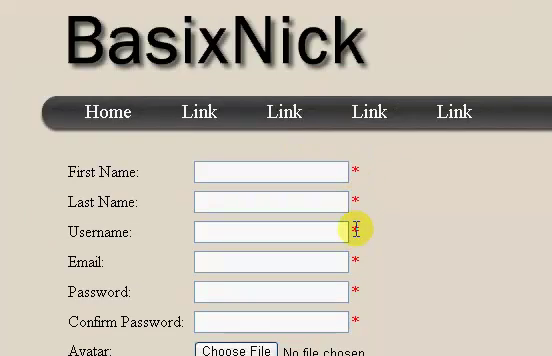
pyautogui.moveTo(368, 232)
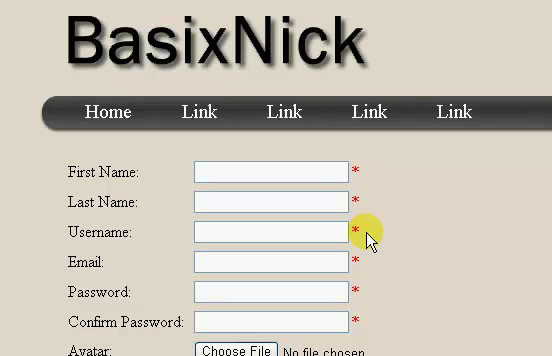
pyautogui.moveTo(356, 168)
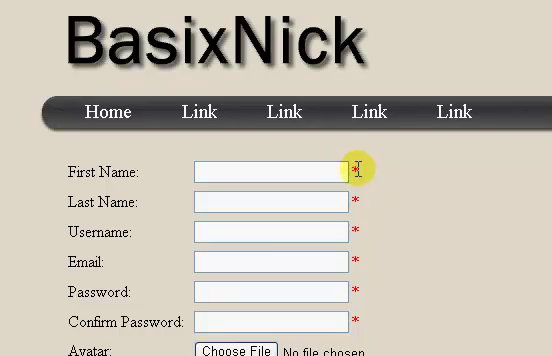
pyautogui.scroll(-3)
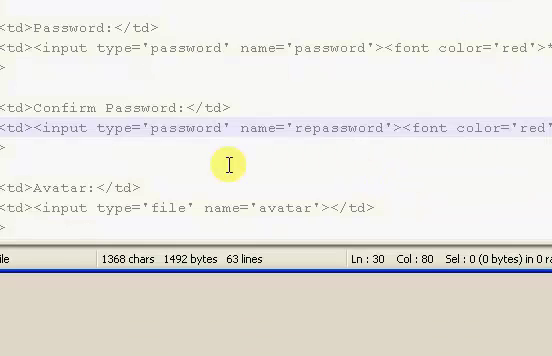
# Replace 'Required =' so the top note reads a red '*' followed by 'are required'
pyautogui.scroll(-3)
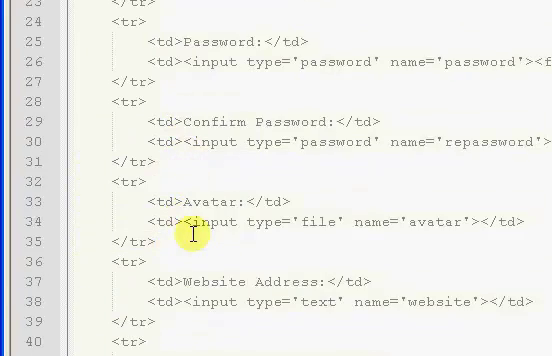
pyautogui.scroll(3)
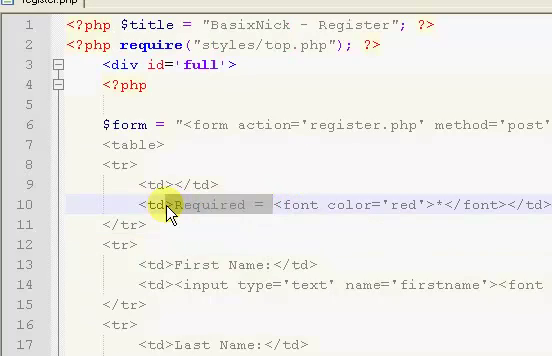
pyautogui.doubleClick(200, 204)
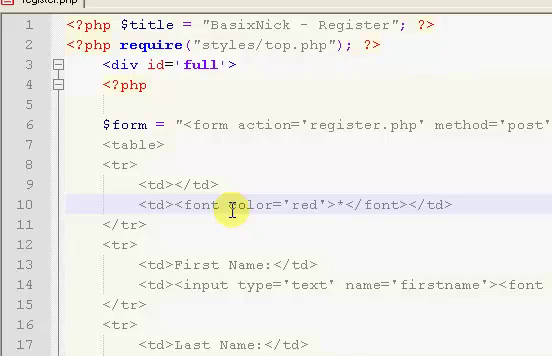
pyautogui.write('are')
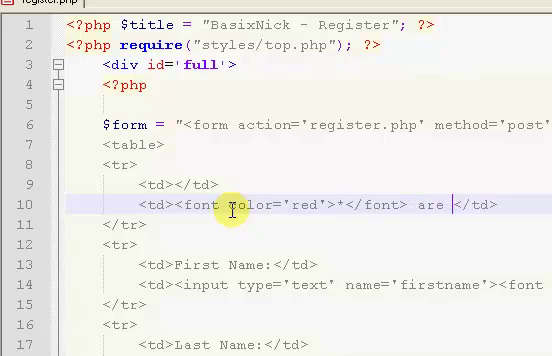
pyautogui.write('reuiree')
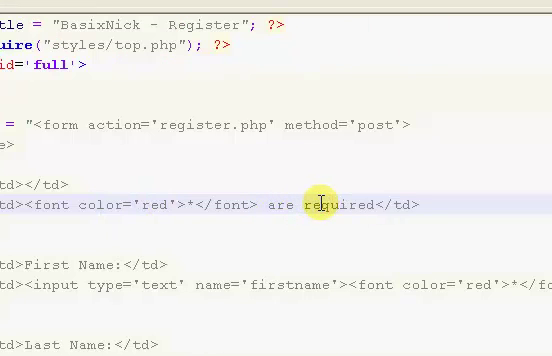
pyautogui.scroll(-3)
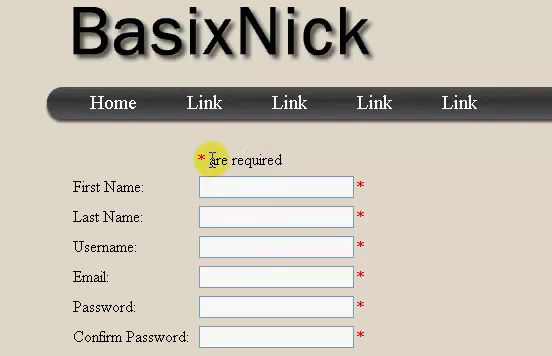
pyautogui.moveTo(160, 182)
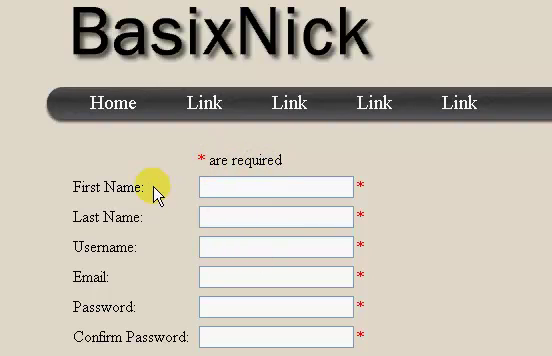
pyautogui.scroll(-3)
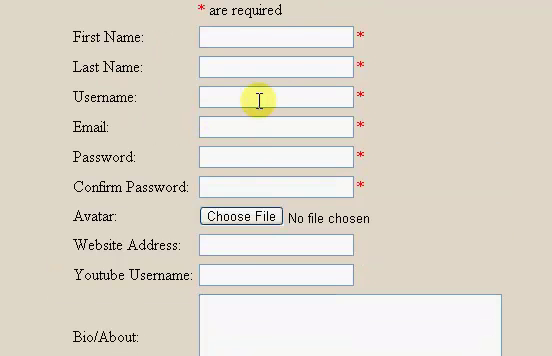
pyautogui.scroll(-3)
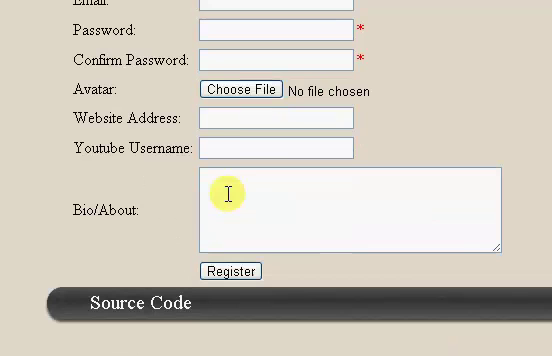
pyautogui.scroll(3)
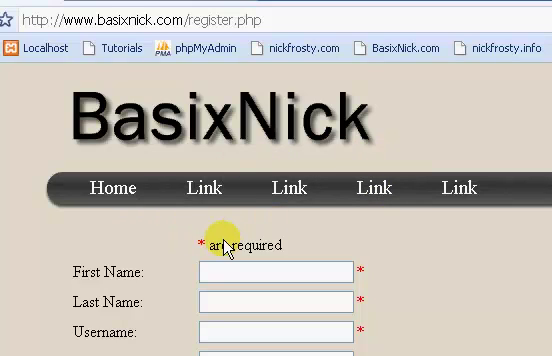
pyautogui.scroll(-3)
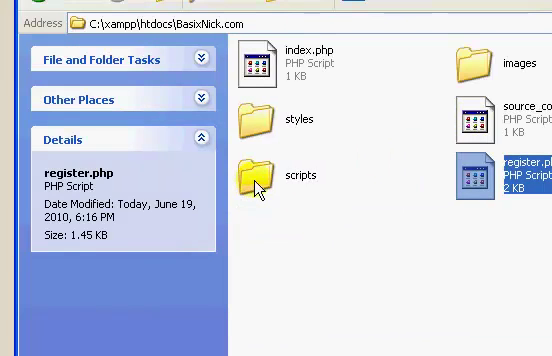
# Navigate into the BasixNick.com styles folder in Windows Explorer
pyautogui.doubleClick(264, 176)
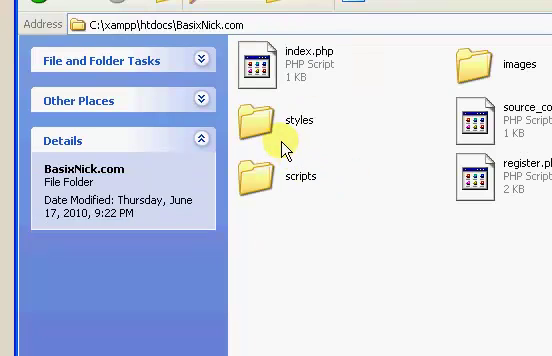
pyautogui.doubleClick(272, 136)
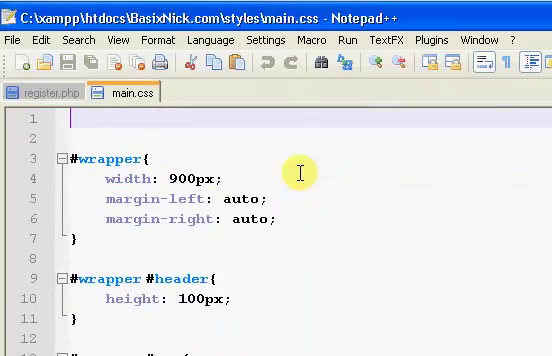
# Add margin-top: 15px after padding-bottom in the #wrapper #footer rule of main.css
pyautogui.scroll(-3)
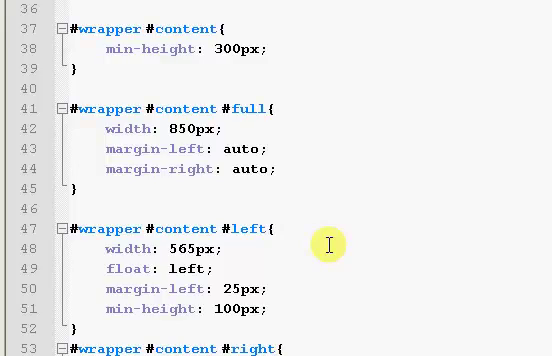
pyautogui.scroll(-3)
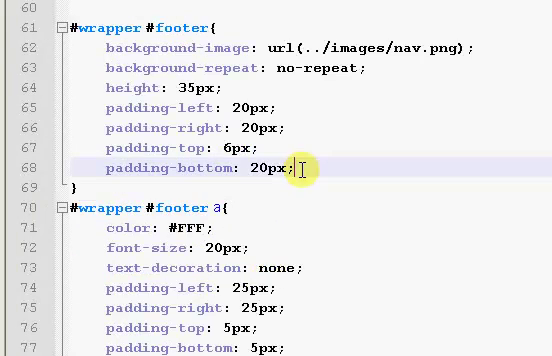
pyautogui.write('margin')
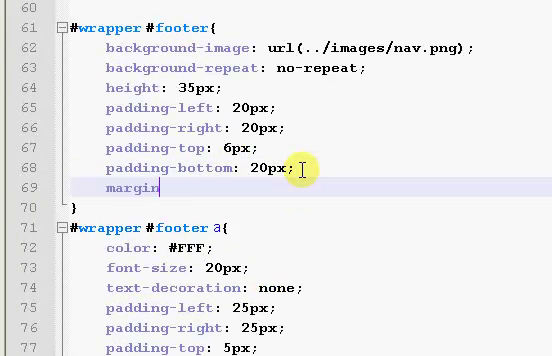
pyautogui.write('-top:')
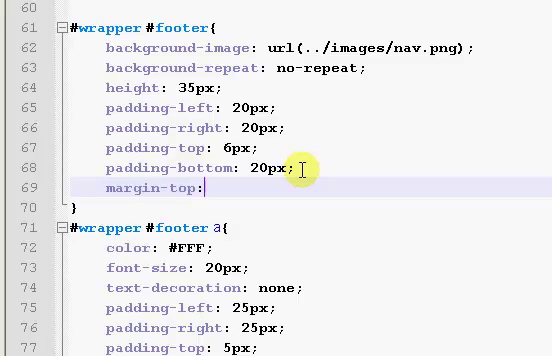
pyautogui.write('15px')
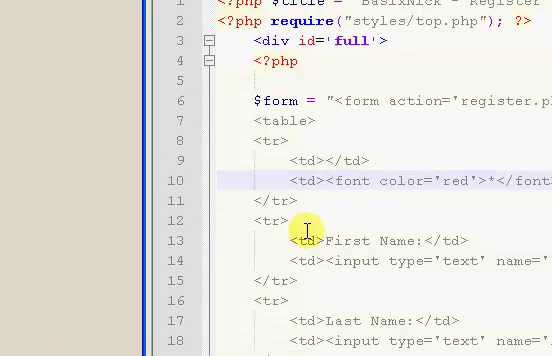
# Wrap the form in if ($_POST['submitbtn']){ } with an else branch echoing $form
pyautogui.scroll(-3)
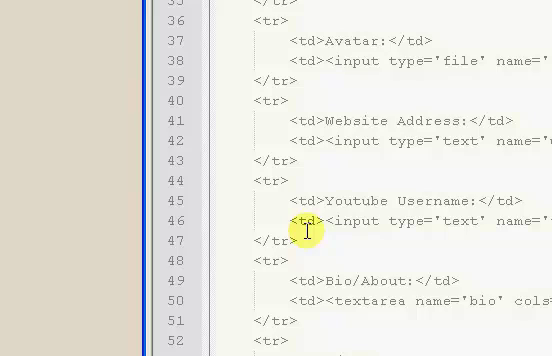
pyautogui.scroll(-3)
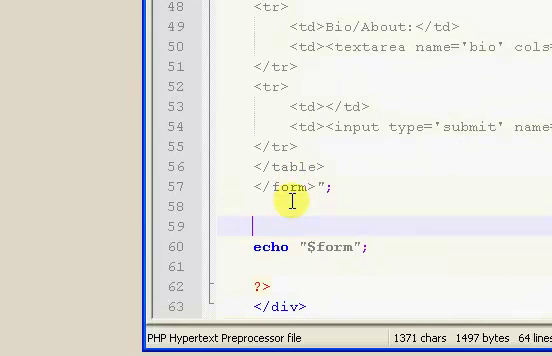
pyautogui.write('if')
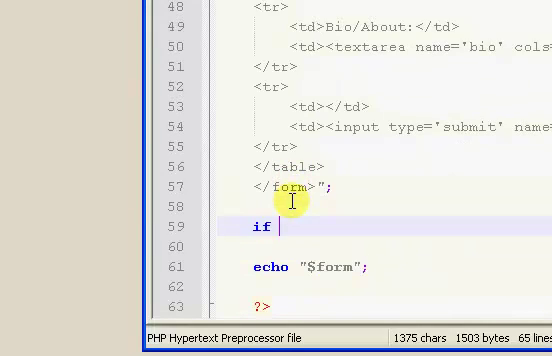
pyautogui.write('()')
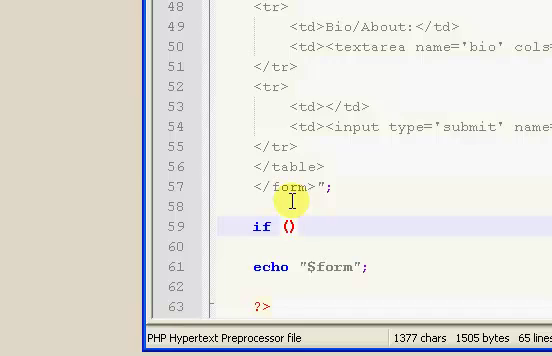
pyautogui.write('$_POST')
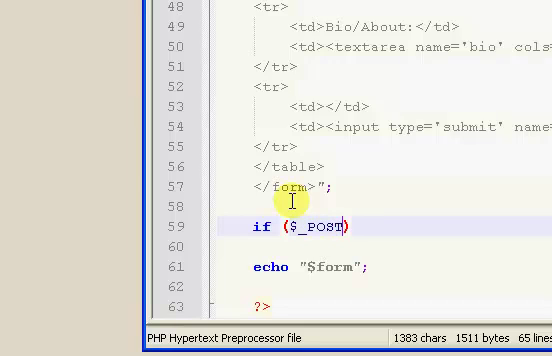
pyautogui.write('[]')
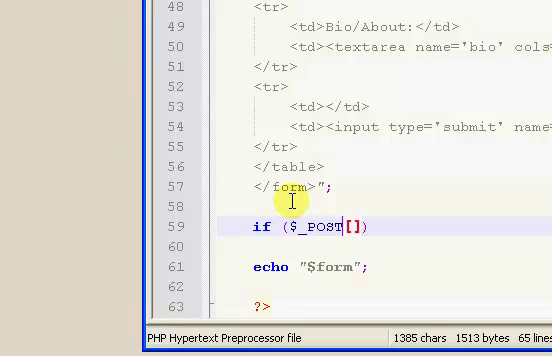
pyautogui.write("b'")
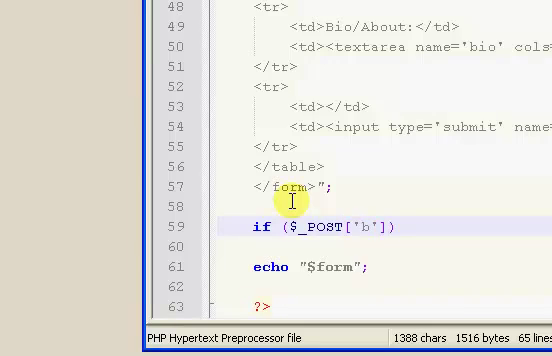
pyautogui.write('submitbtn')
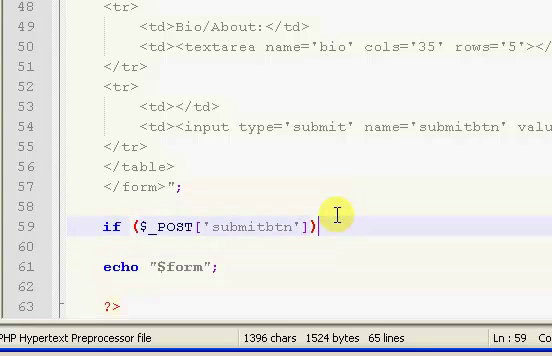
pyautogui.write('{')
pyautogui.write('els')
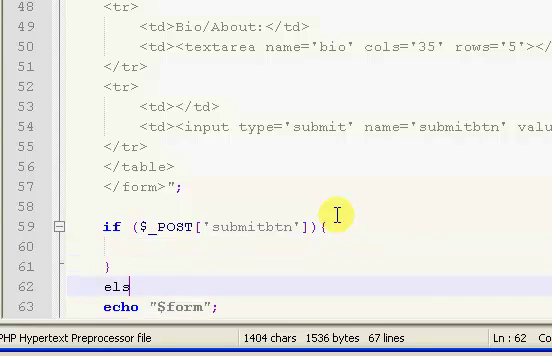
pyautogui.write('e')
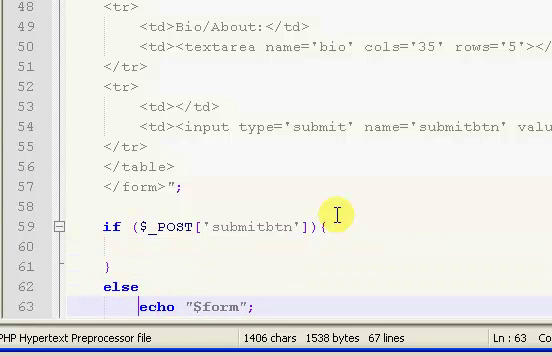
pyautogui.scroll(-3)
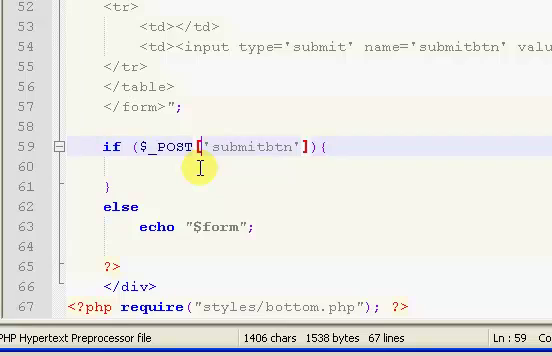
# Inside the if block, assign $firstname = strip_tags($_POST['firstname']);
pyautogui.click(200, 188)
pyautogui.write('$')
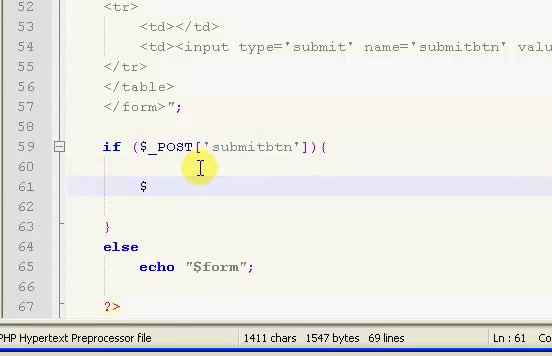
pyautogui.write('fisrtname')
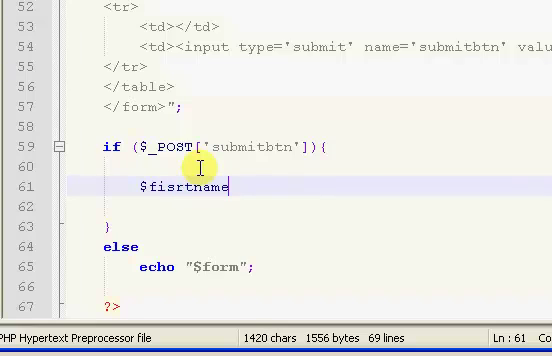
pyautogui.write('=')
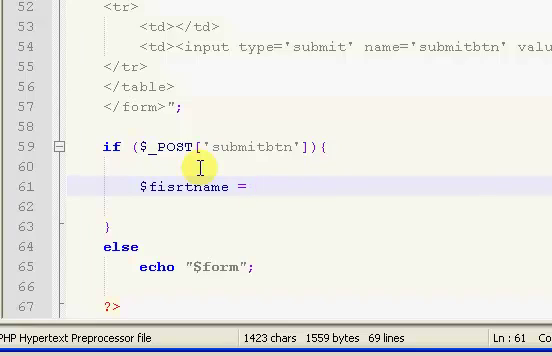
pyautogui.write("strip_tags($_POST['firstname']);")
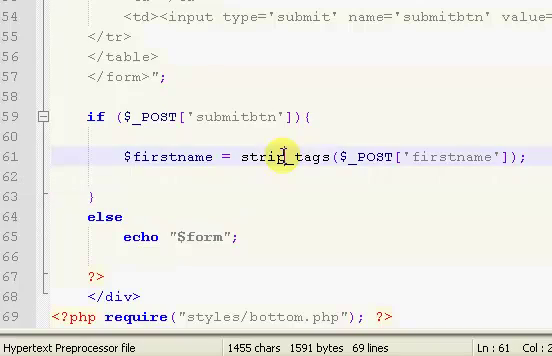
# Add strip_tags assignments for the remaining fields and $_FILES['avatar'] name, type, size, tmp_name and extension lines
pyautogui.doubleClick(276, 156)
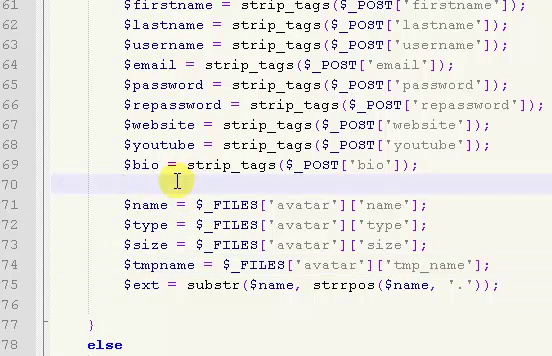
pyautogui.scroll(-3)
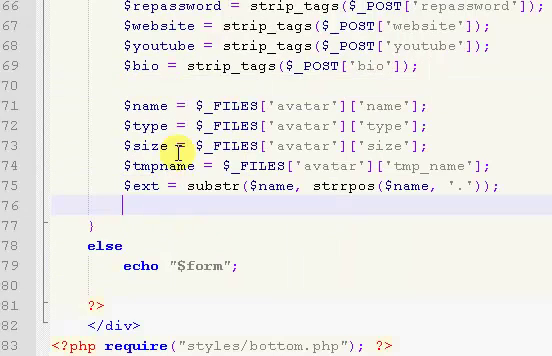